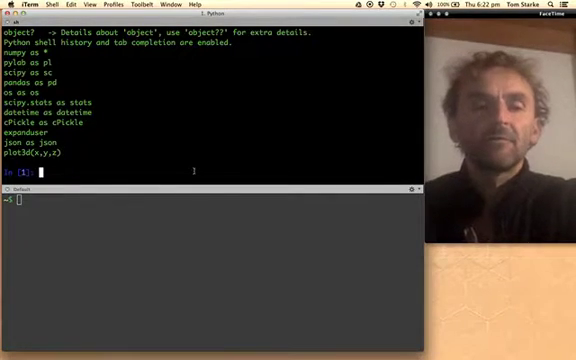
# Import numpy and print random.randn(252), an array of 252 standard normal draws
pyautogui.write('from')
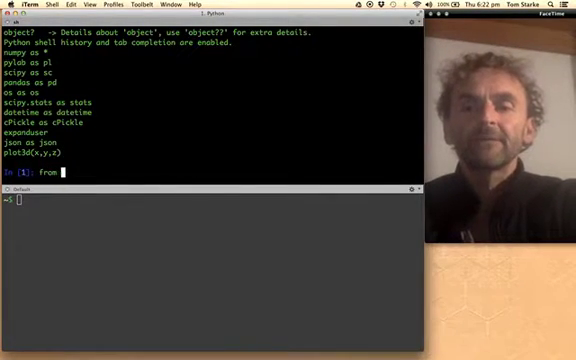
pyautogui.write('numpy import *')
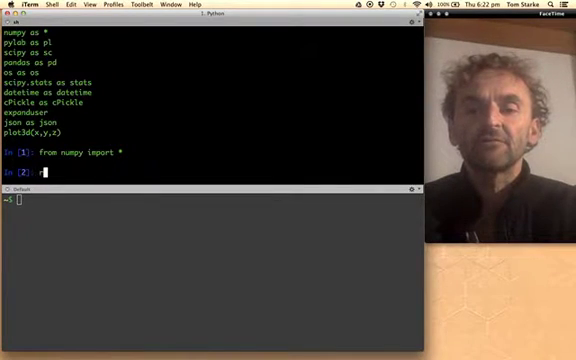
pyautogui.write('random.r')
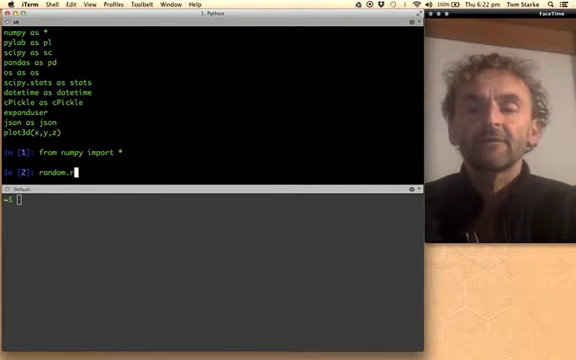
pyautogui.write('andn(')
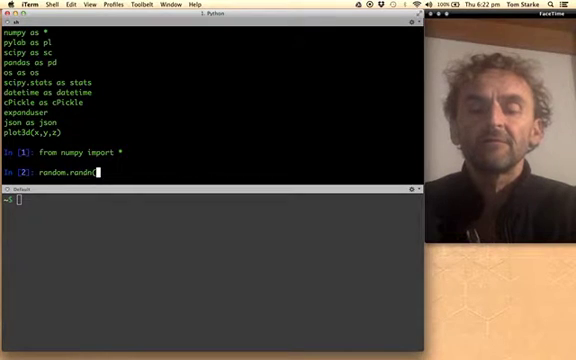
pyautogui.write('252)')
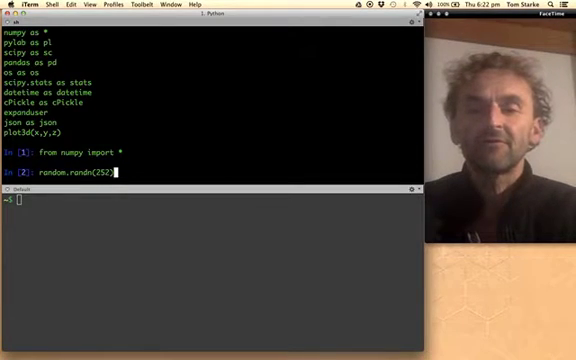
pyautogui.press('enter')
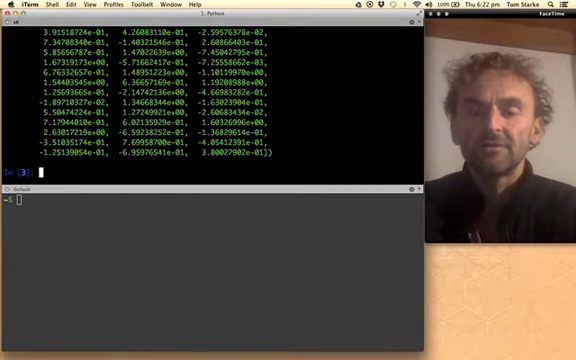
# Store 25200 standard normal draws in k via random.randn(25200)
pyautogui.write('random.randn(252)')
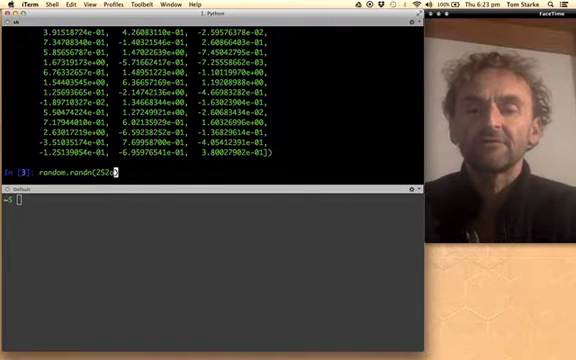
pyautogui.write('0')
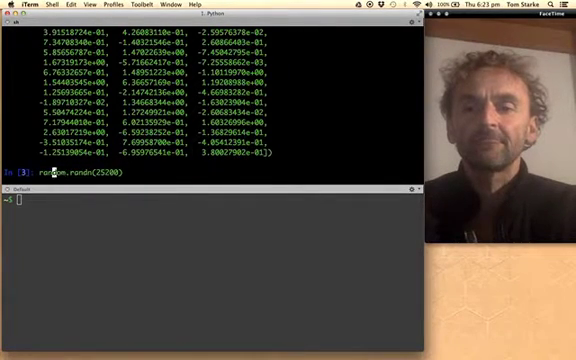
pyautogui.press('Return')
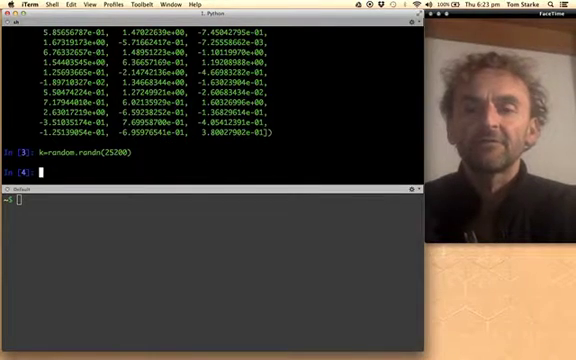
# Plot k as a 40-bin histogram with hist(k,40) and show it
pyautogui.write('p')
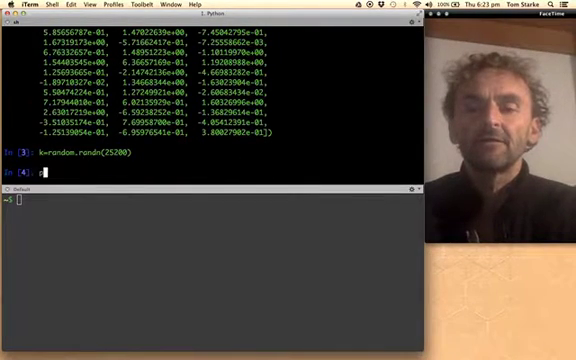
pyautogui.write('hist(k')
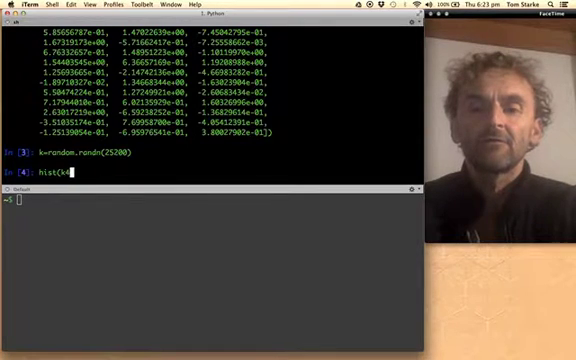
pyautogui.write('40)')
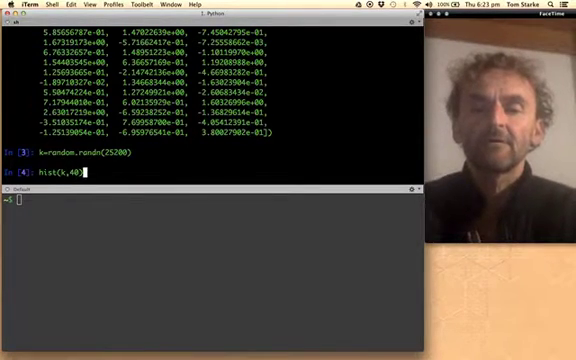
pyautogui.write('; p')
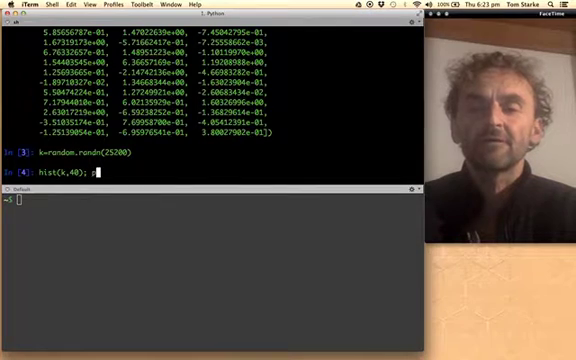
pyautogui.write('how()')
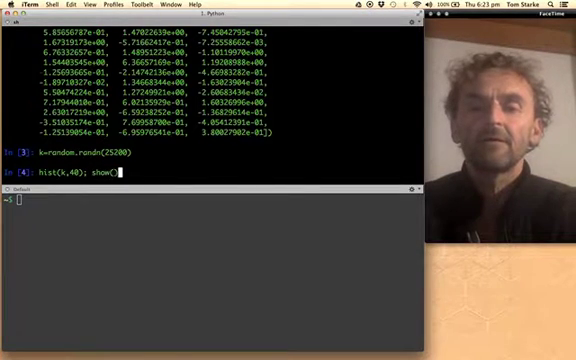
pyautogui.press('Return')
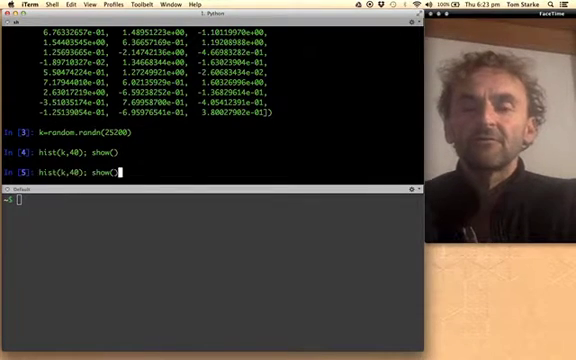
# Redefine k as random.randn(25200)*0.2/sqrt(252), daily shocks at 0.2 annual volatility
pyautogui.write('k=random.randn(25200)*')
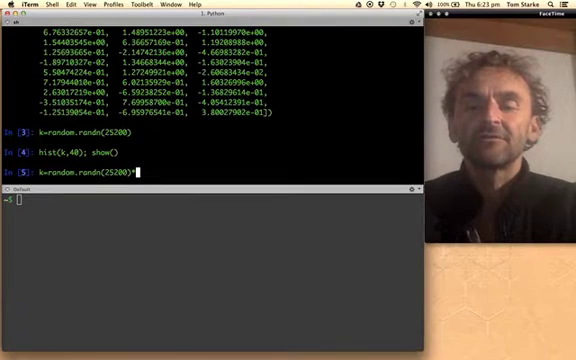
pyautogui.write('0.2/')
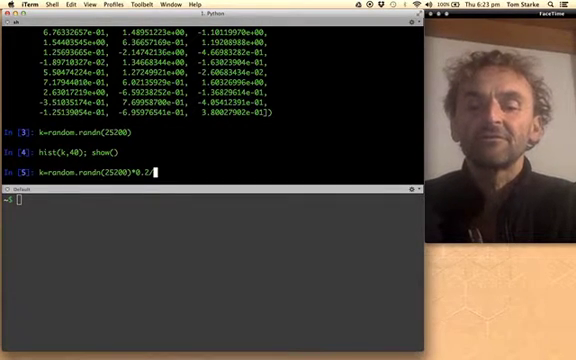
pyautogui.write('s')
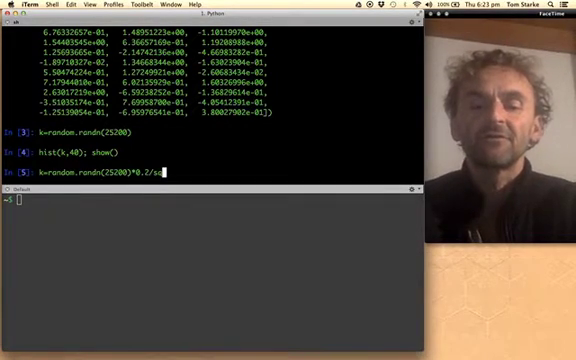
pyautogui.write('qrt(2')
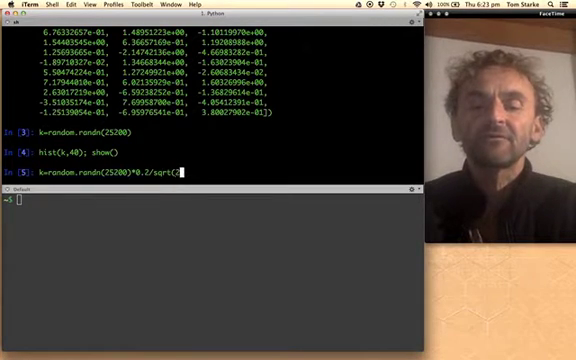
pyautogui.write('52')
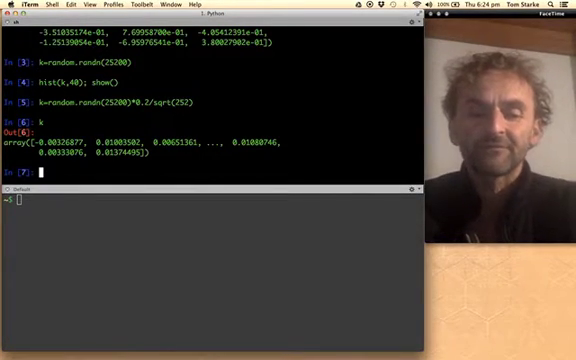
# Wrap the scaled draws in cumprod(1+...) so k becomes a cumulative price path
pyautogui.write('k=random.randn(25200)*0.2/sqrt(252)')
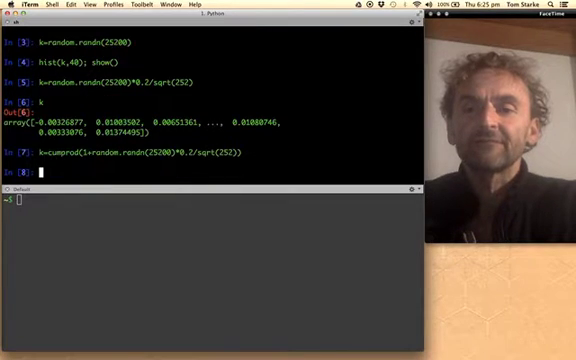
# Plot the simulated cumulative price path k and show the figure
pyautogui.write('plo')
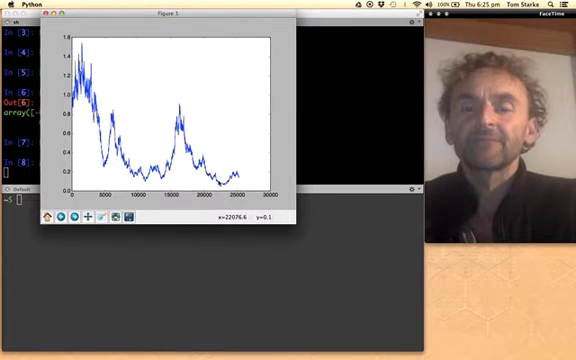
pyautogui.moveTo(218, 184)
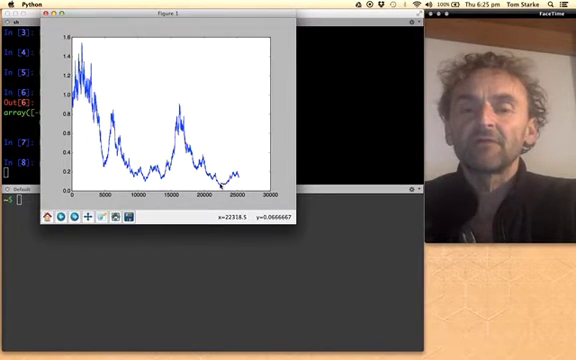
pyautogui.moveTo(212, 184)
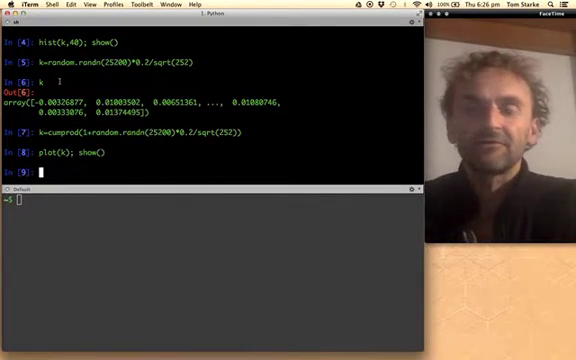
# Simulate k as 1000 paths of 252 steps via cumprod over random.randn(1000,252), axis 1
pyautogui.write('k=cumprod(1+random.randn(25200)*0.2/sqrt(252))')
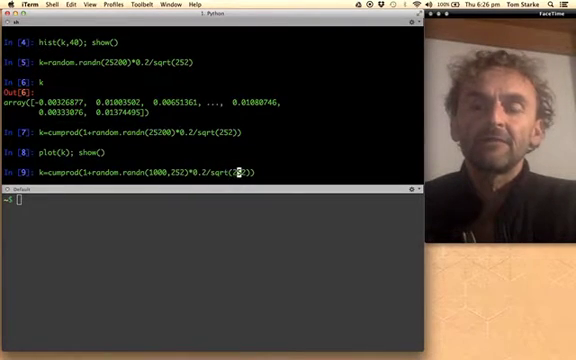
pyautogui.write('.')
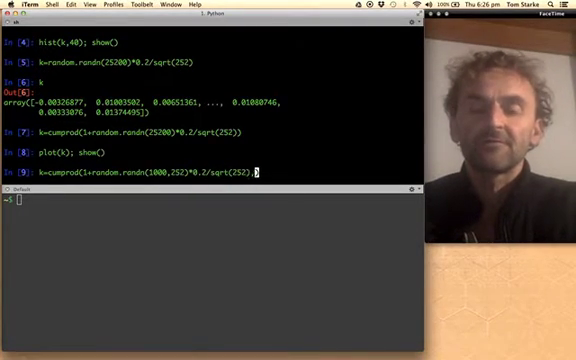
pyautogui.write('1')
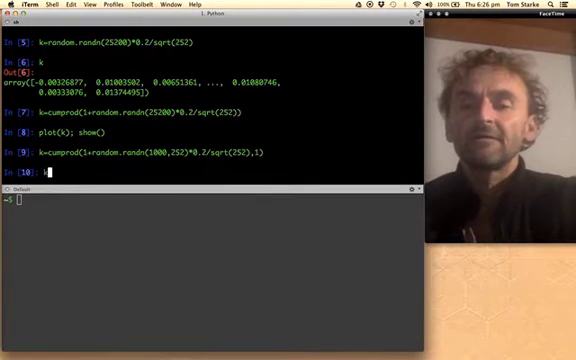
# Check k.shape to confirm the array is (1000, 252)
pyautogui.write('k.shap')
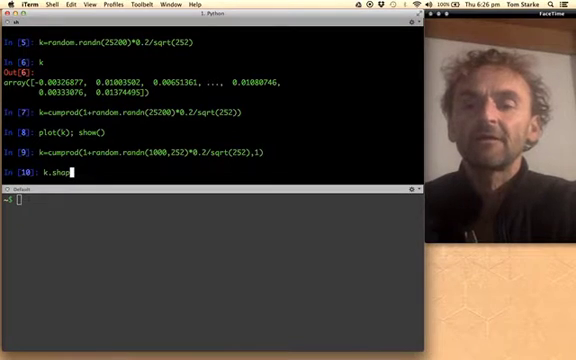
pyautogui.press('Return')
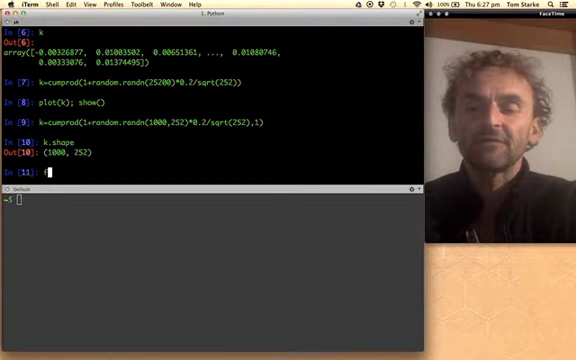
# Plot every one of the 1000 simulated paths with a for-loop and show the figure
pyautogui.write('for in ki')
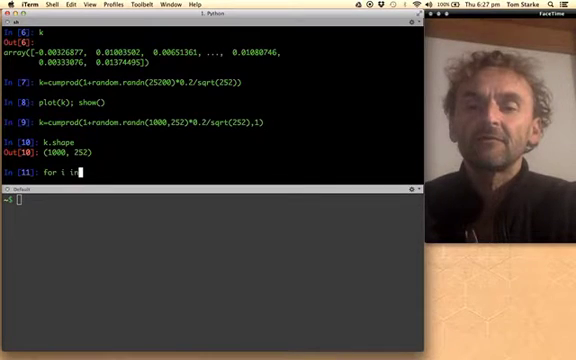
pyautogui.write('k: plot(i')
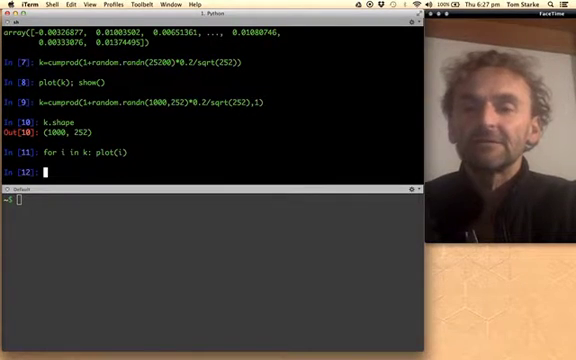
pyautogui.write('show()')
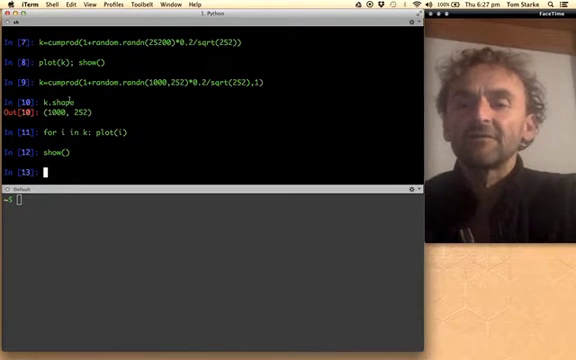
pyautogui.write('for i in k: plot(i)')
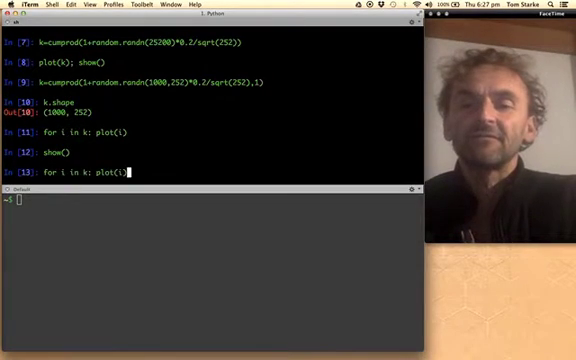
# Regenerate the 1000 paths scaled by 100 to start at price 100 and plot them again
pyautogui.write('k=cumprod(1+random.randn(1000,252)*0.2/sqrt(252),1)')
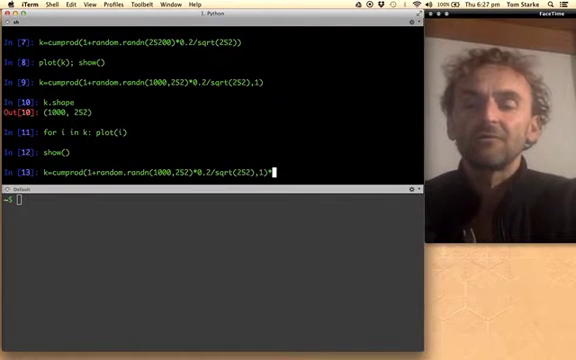
pyautogui.write('*100')
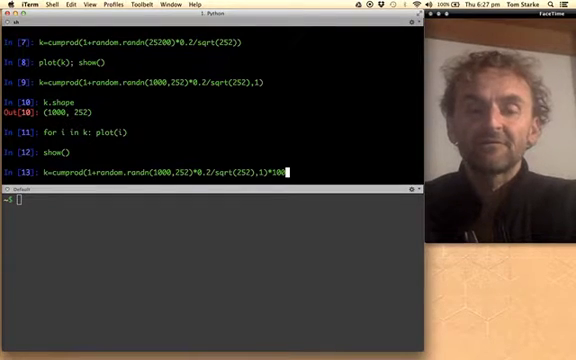
pyautogui.press('Return')
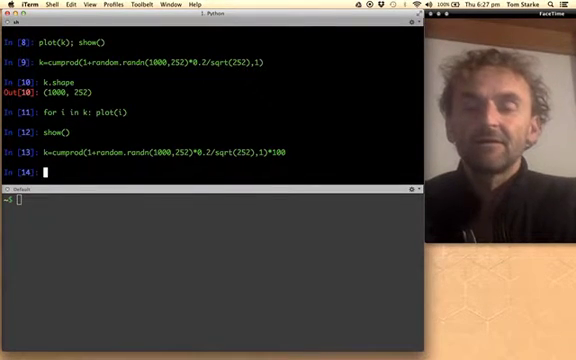
pyautogui.write('for i in k: plot(i)')
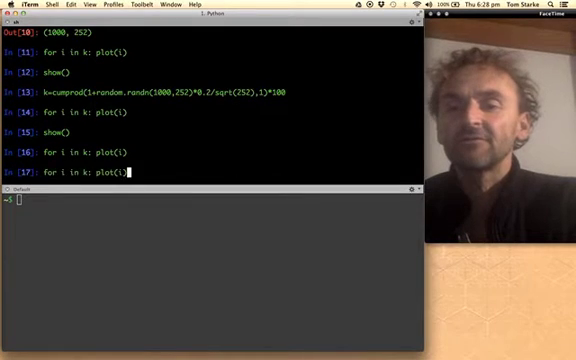
# Show the rescaled paths, then plot hist(k[:,-1],40) of the final simulated prices
pyautogui.press('Return')
pyautogui.write('k')
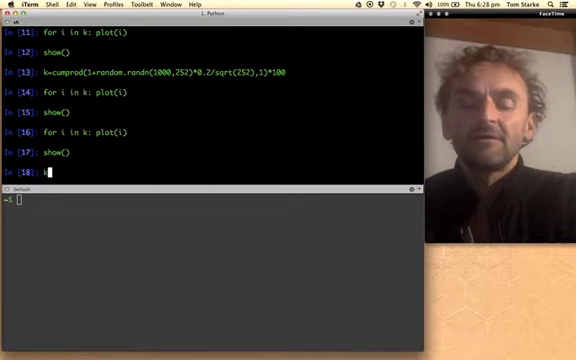
pyautogui.write('[:')
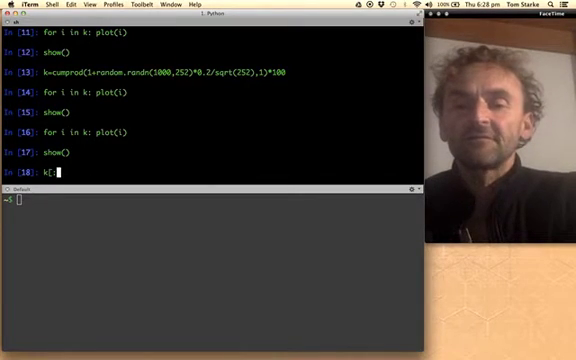
pyautogui.write(',-1')
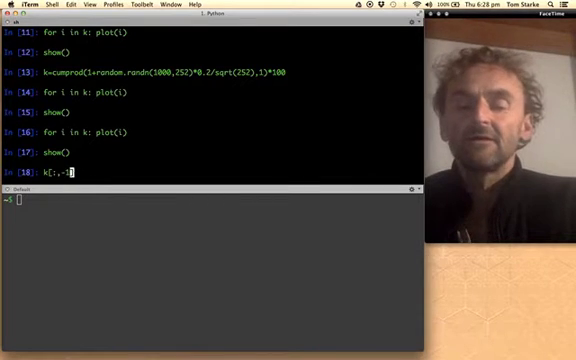
pyautogui.write('hist(')
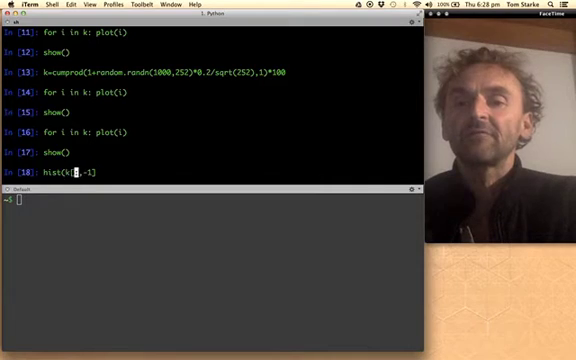
pyautogui.write(':')
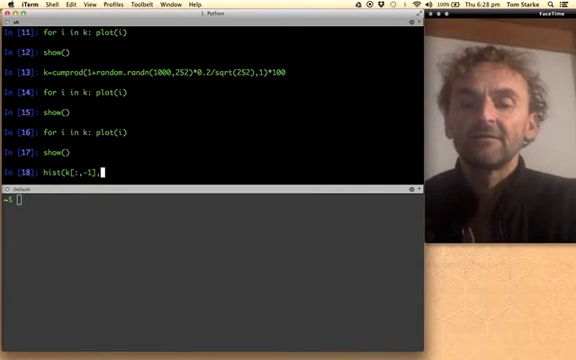
pyautogui.write('40)')
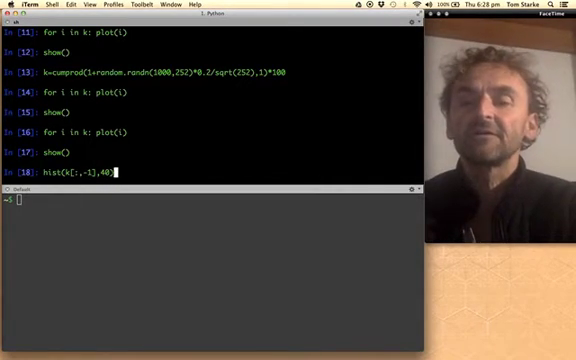
pyautogui.write('; show')
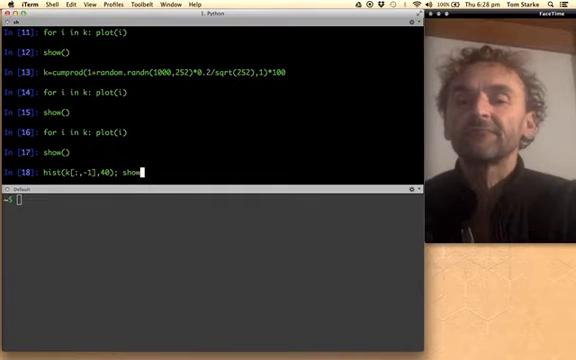
pyautogui.press('Return')
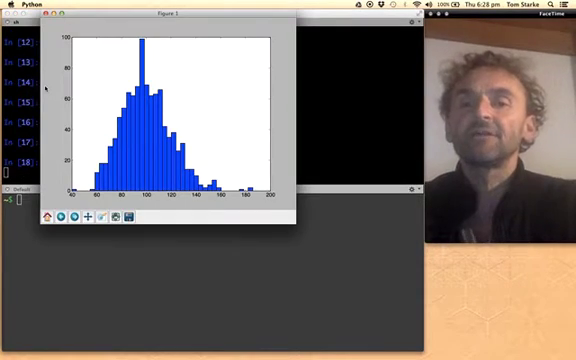
pyautogui.moveTo(132, 104)
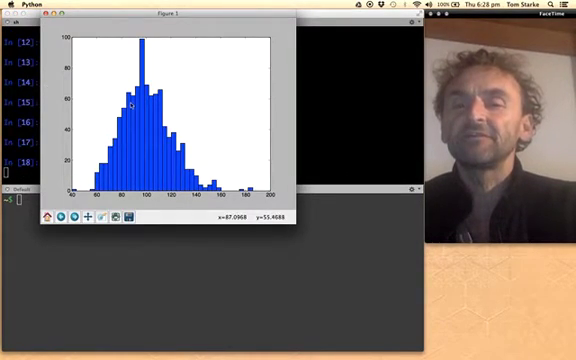
pyautogui.moveTo(136, 84)
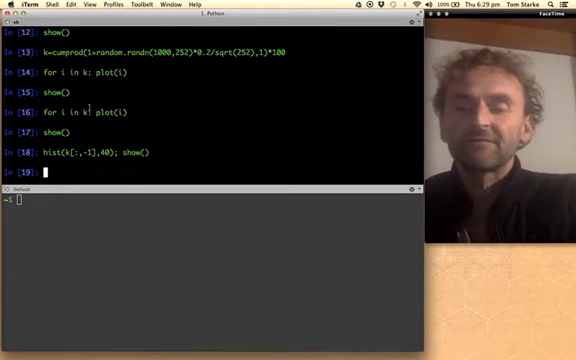
# Compute call payoffs at strike 100 as (k[:,-1]-100)*((k[:,-1]-100)>0) for all paths
pyautogui.write('hist(k[:,-1],40); show()')
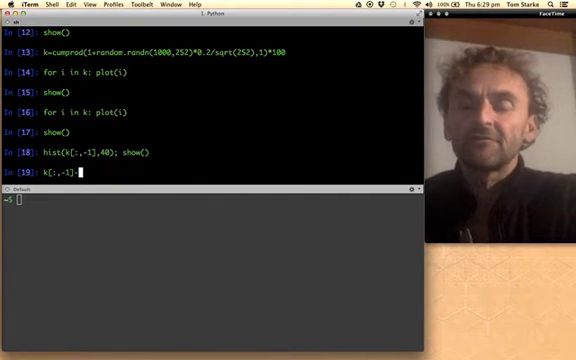
pyautogui.write('-100)')
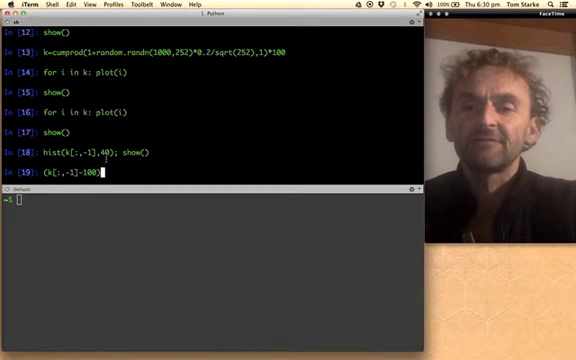
pyautogui.write('*')
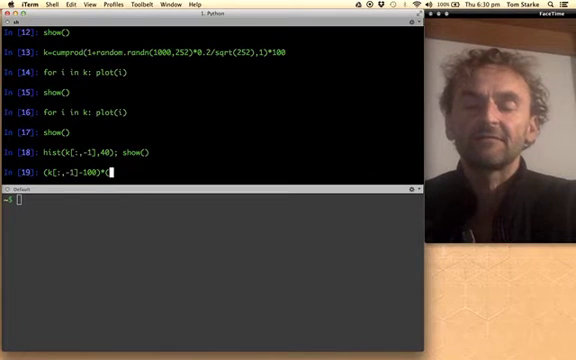
pyautogui.write('(')
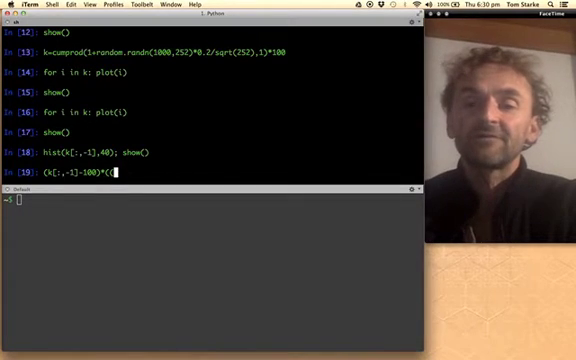
pyautogui.write('(')
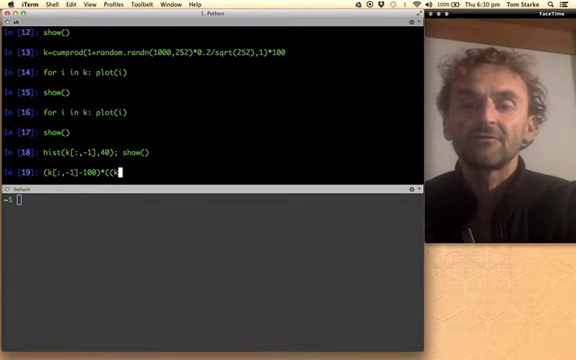
pyautogui.write('(k[:,-1')
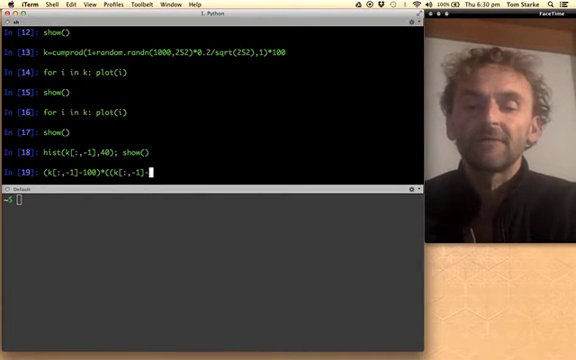
pyautogui.write('-100)')
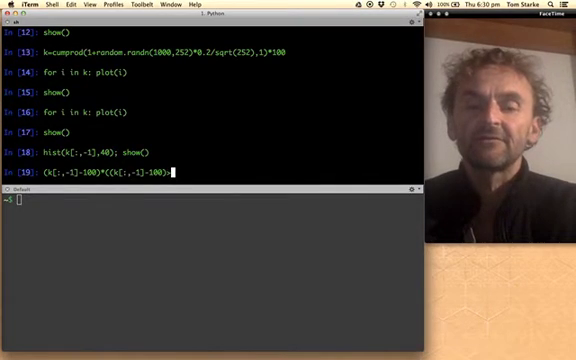
pyautogui.write('>0)')
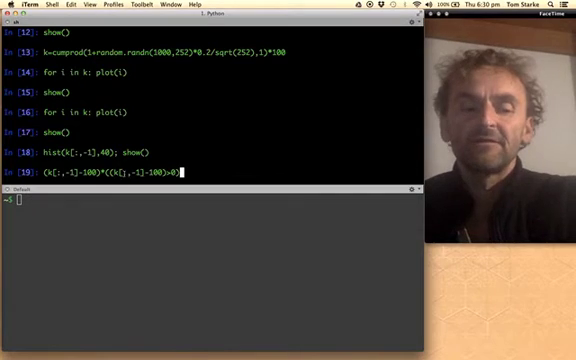
pyautogui.press('Return')
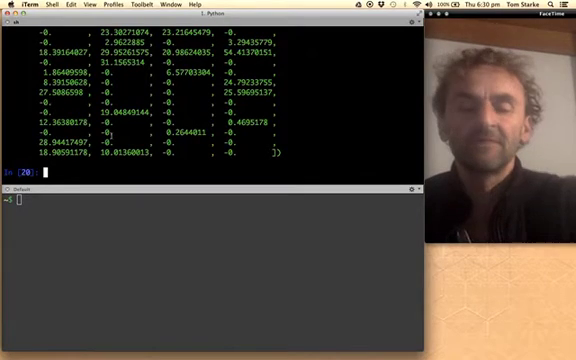
# Take the mean of the payoffs (about 7.7) and recall the simulation line to enlarge it to 100000 paths
pyautogui.write('(K[:,-1]-100)*((K[:,-1]-100)>0)')
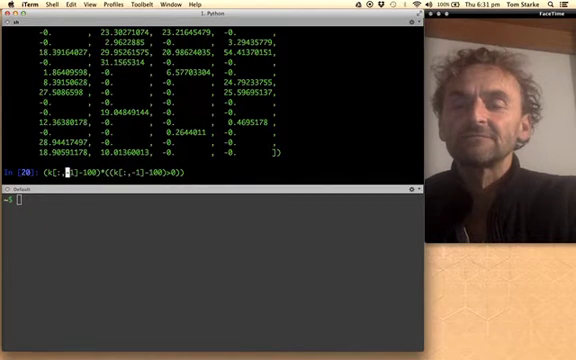
pyautogui.write('mean(')
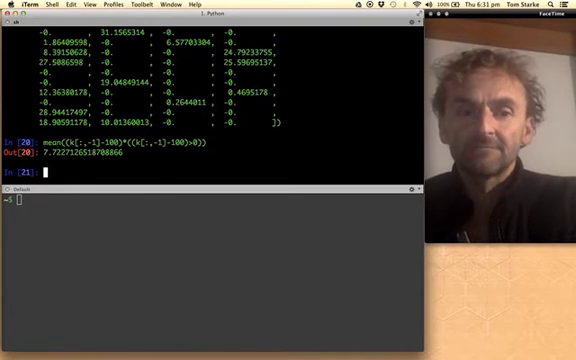
pyautogui.write('(k[:,-1]-100)*((k[:,-1]-100)>0)')
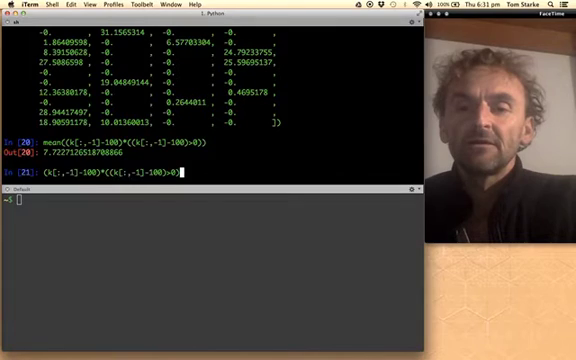
pyautogui.write('k=cumprod(1+random.randn(1000,252)*0.2/sqrt(252),1)*100')
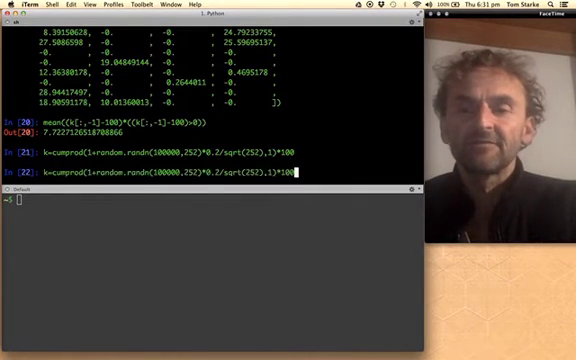
# Run the cumprod GBM simulation with 100,000 paths over 252 steps
pyautogui.press('Return')
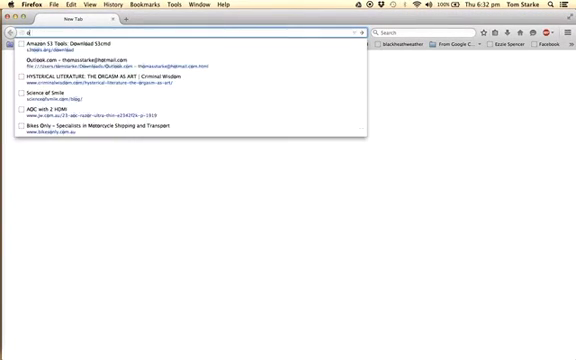
# Search 'options price' in the address bar and reach the option-price.com calculator
pyautogui.write('options+price&ie=utf-8&oe=utf-8&gws_rd=cr&ei=CJhdVazWG-z1mgWzwCwCw')
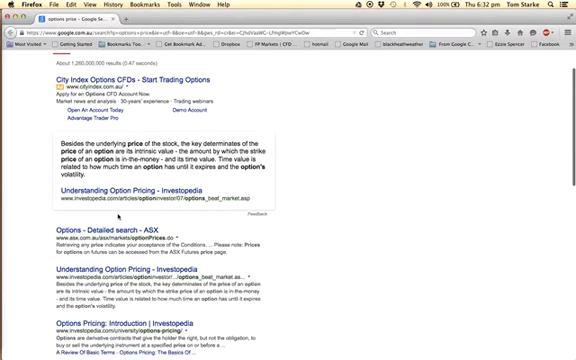
pyautogui.scroll(3)
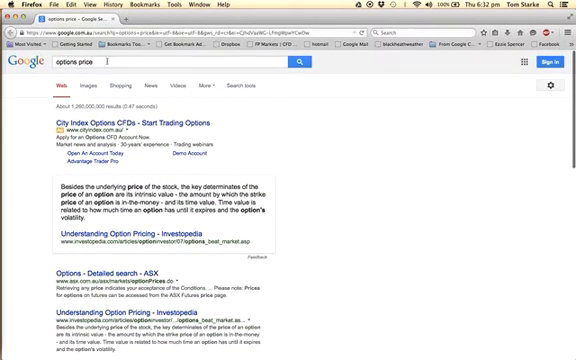
pyautogui.write('ce.com')
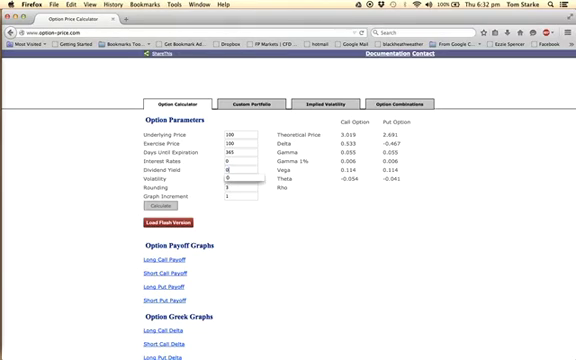
# Enter 25 as a calculator parameter, read the call value, and return to the IPython terminal
pyautogui.write('25')
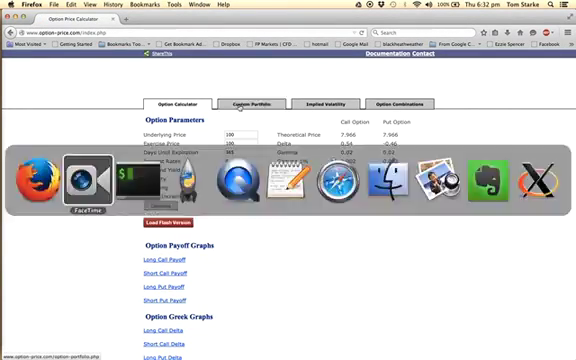
pyautogui.click(134, 178)
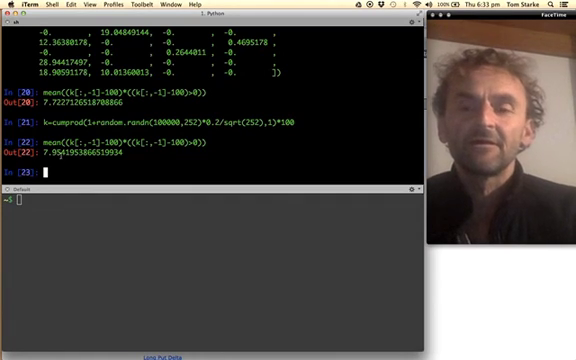
# Recall the mean payoff line and the k=cumprod(...100000,252...) simulation command from history
pyautogui.write('mean((k[:,-1]-100)*((k[:,-1]-100)>0))')
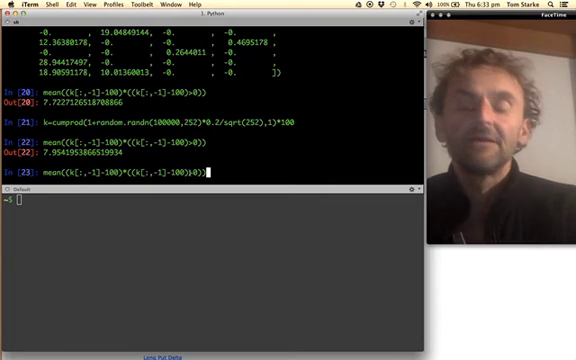
pyautogui.write('k=cumprod(1+random.randn(100000,252)*0.2/sqrt(252),1)*100')
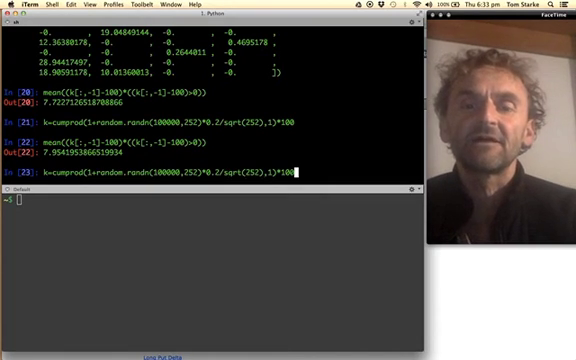